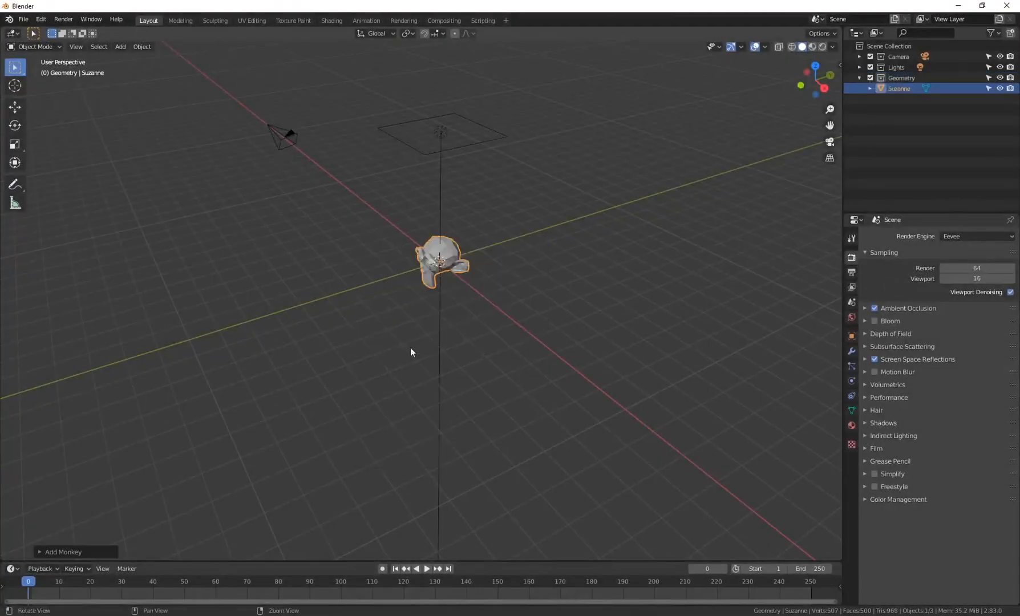
Enlarge the Suzanne head and add a Subdivision Surface modifier.
key("s")
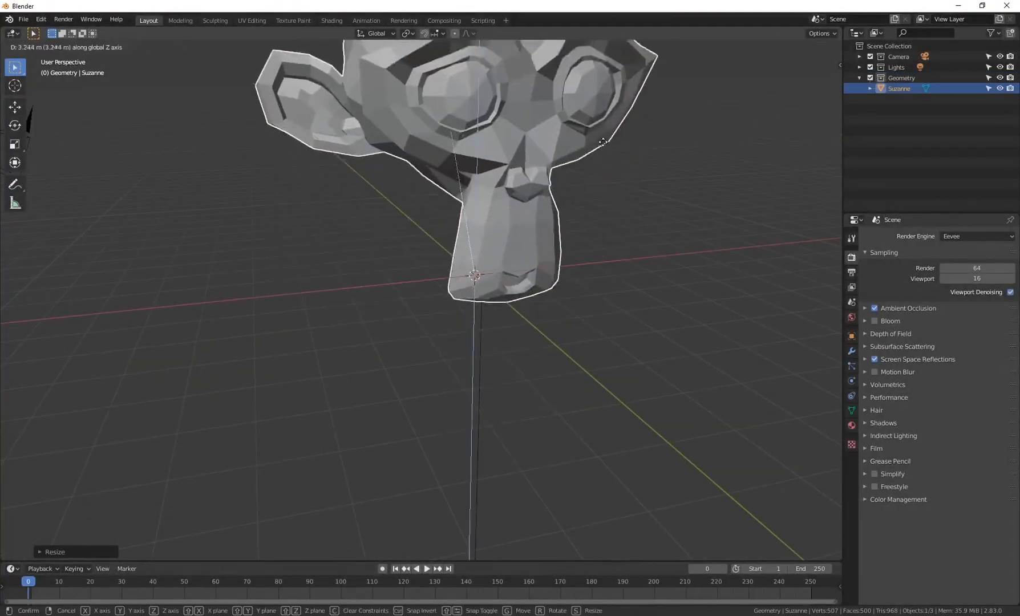
left_click(884, 236)
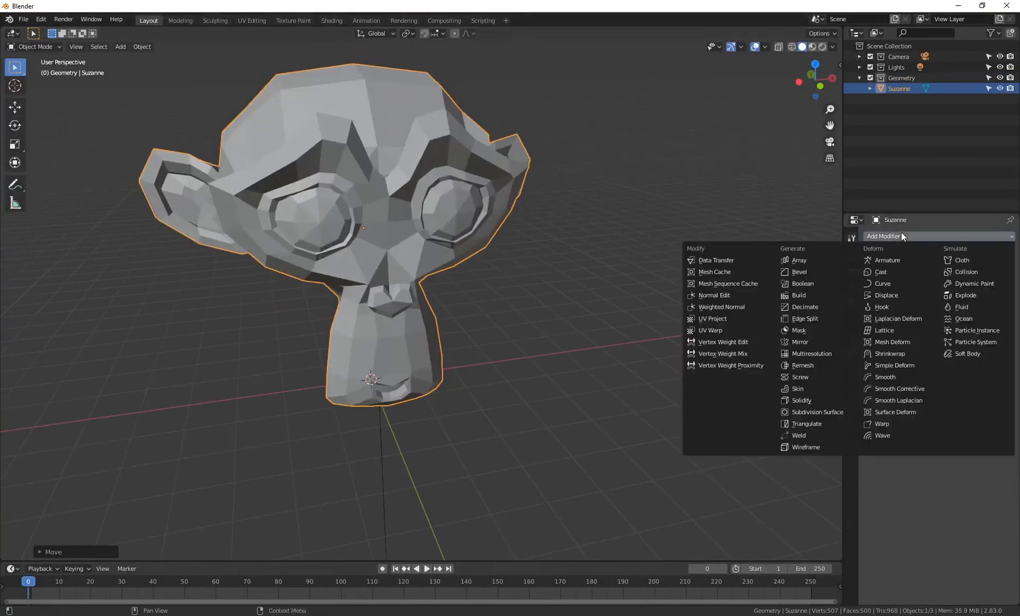
left_click(815, 411)
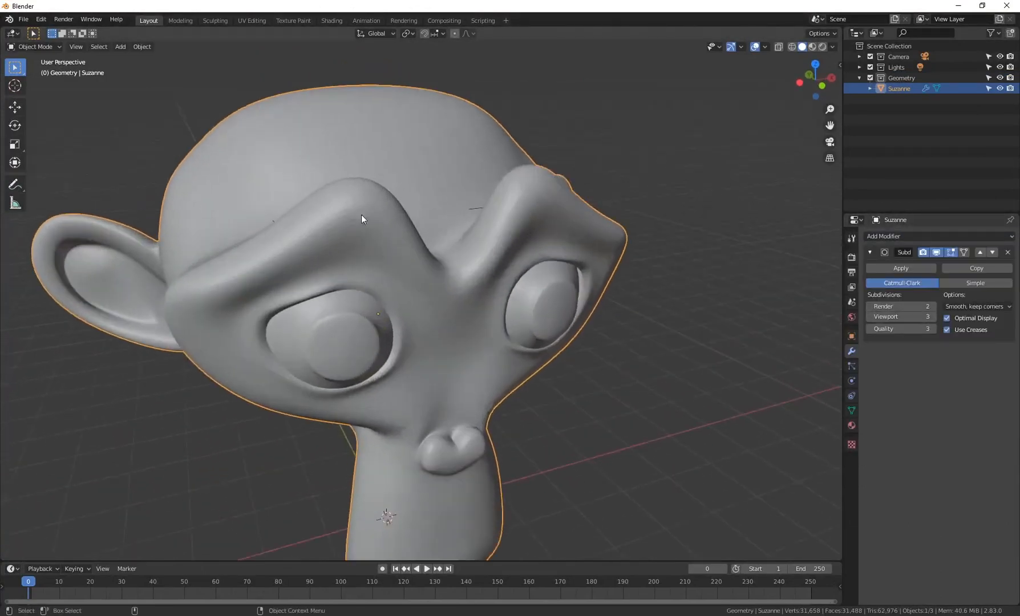
Shade the head smooth and give it a new material.
right_click(360, 219)
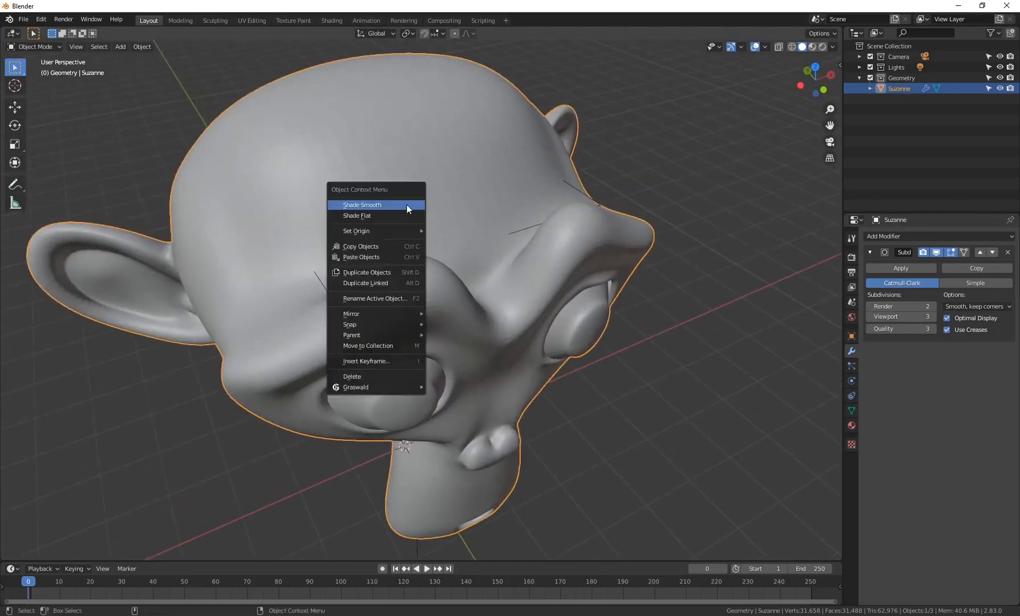
left_click(362, 204)
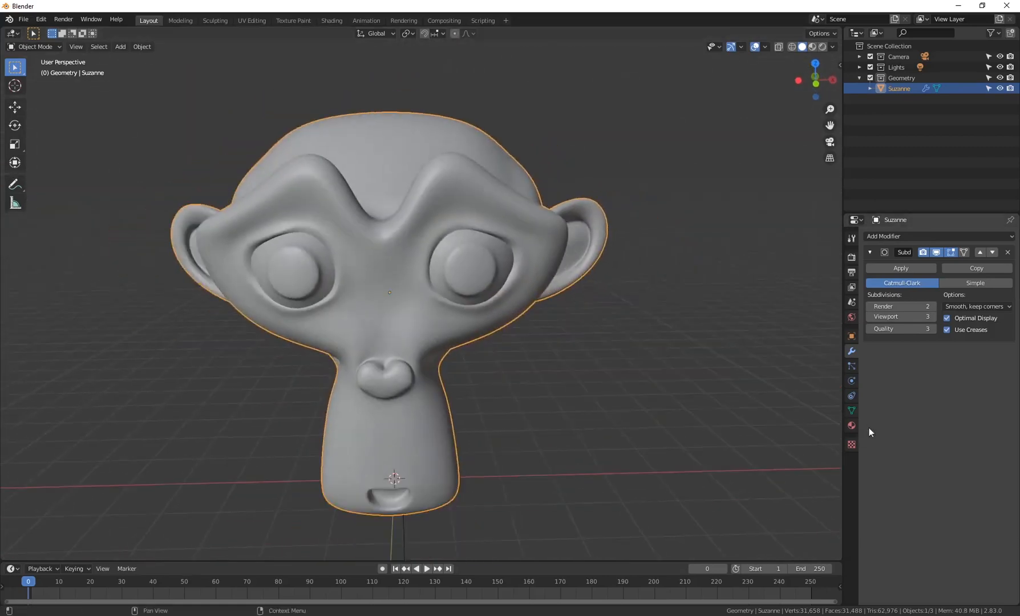
left_click(850, 425)
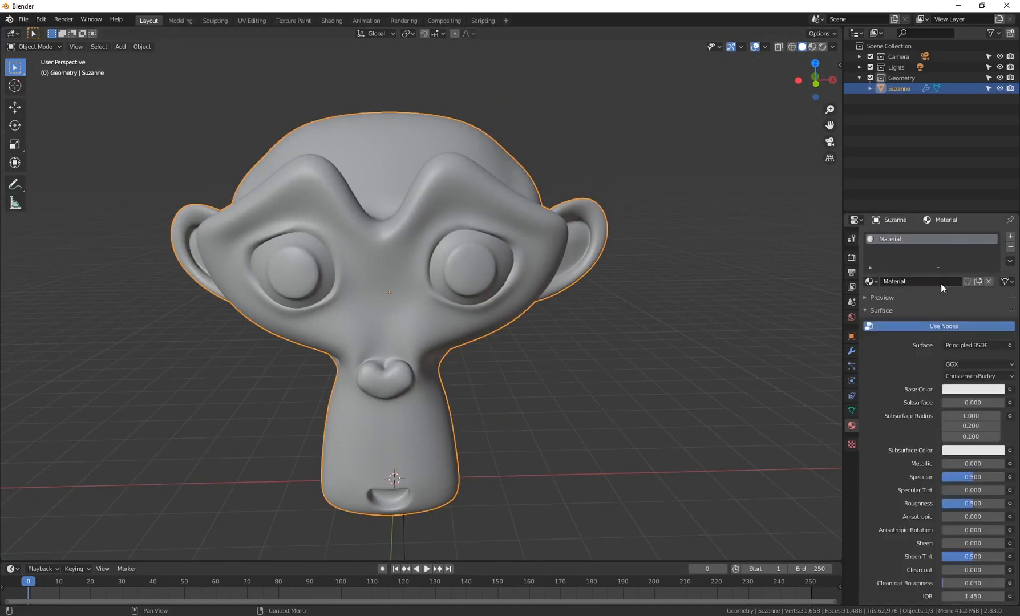
In the Shading workspace add ColorRamp, Layer Weight and Hue Saturation Value nodes feeding Base Color.
left_click(331, 21)
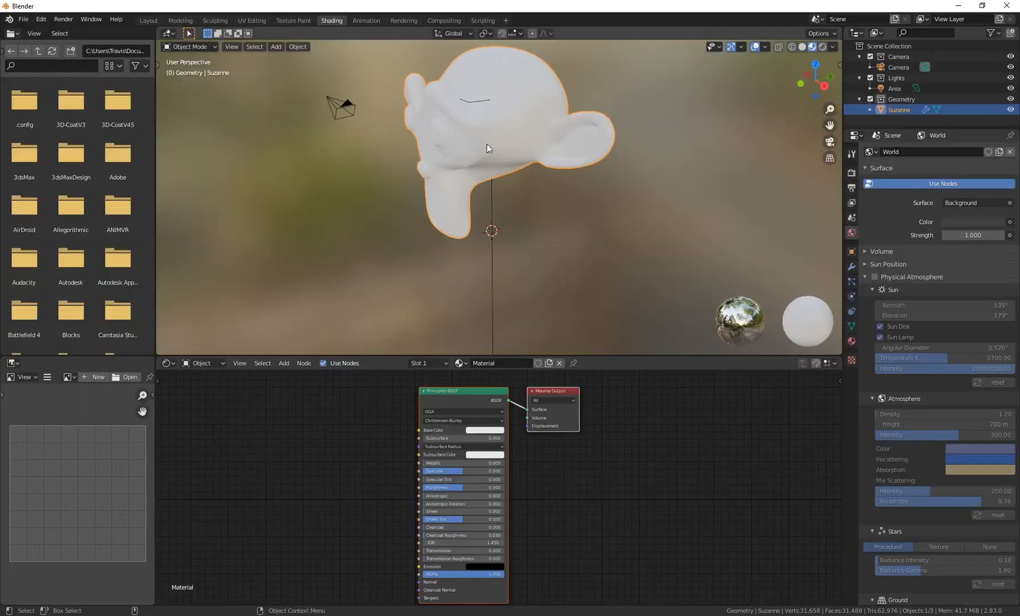
mouse_move(811, 47)
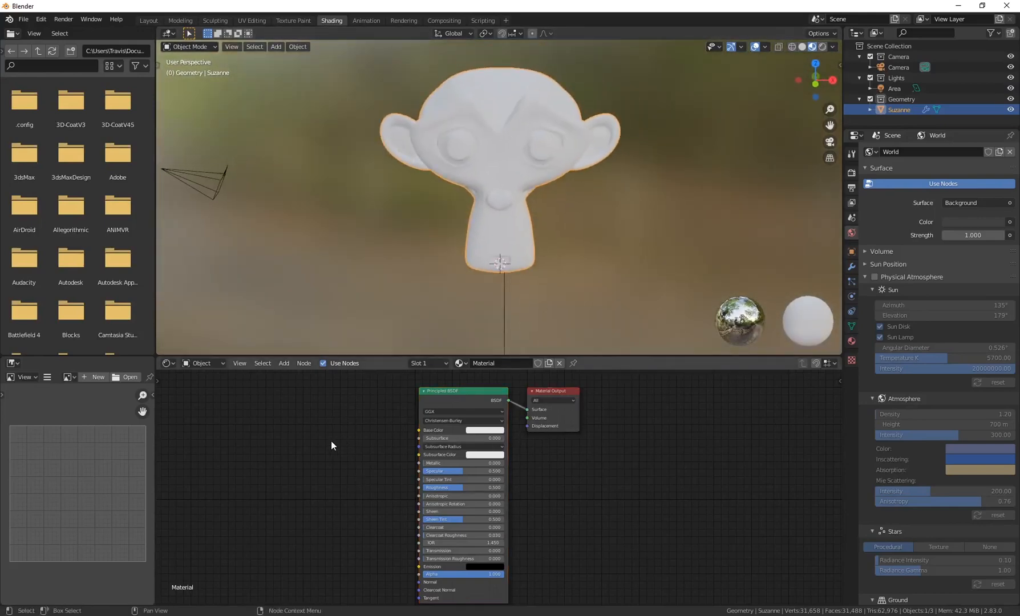
mouse_move(306, 447)
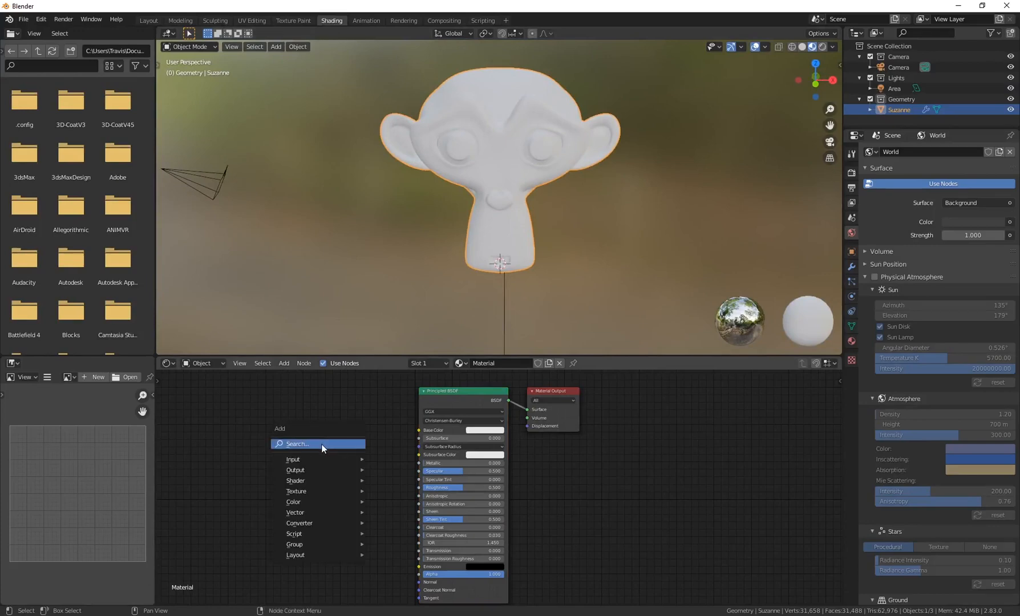
type("colo")
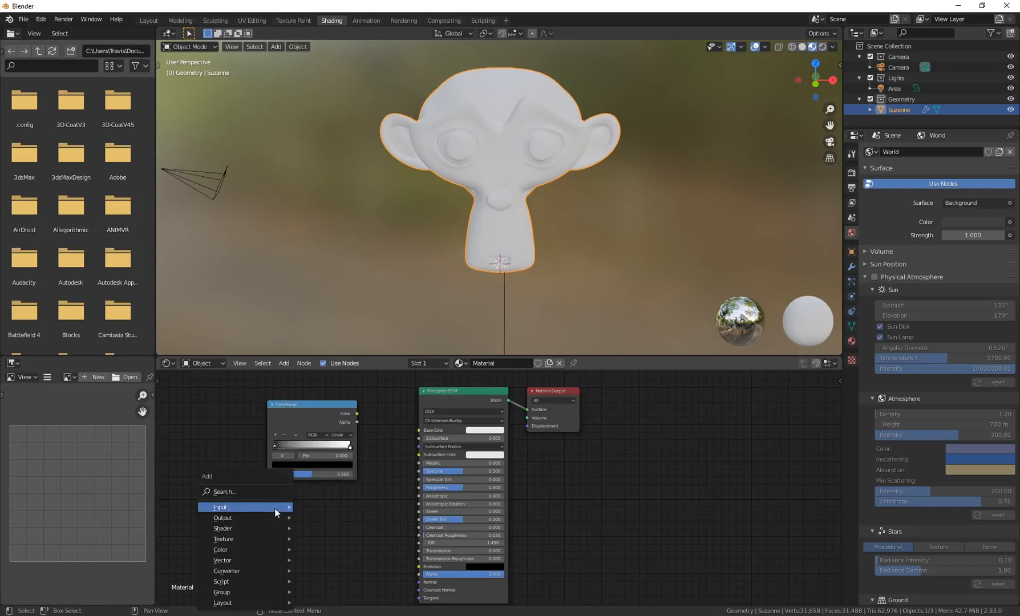
left_click(219, 507)
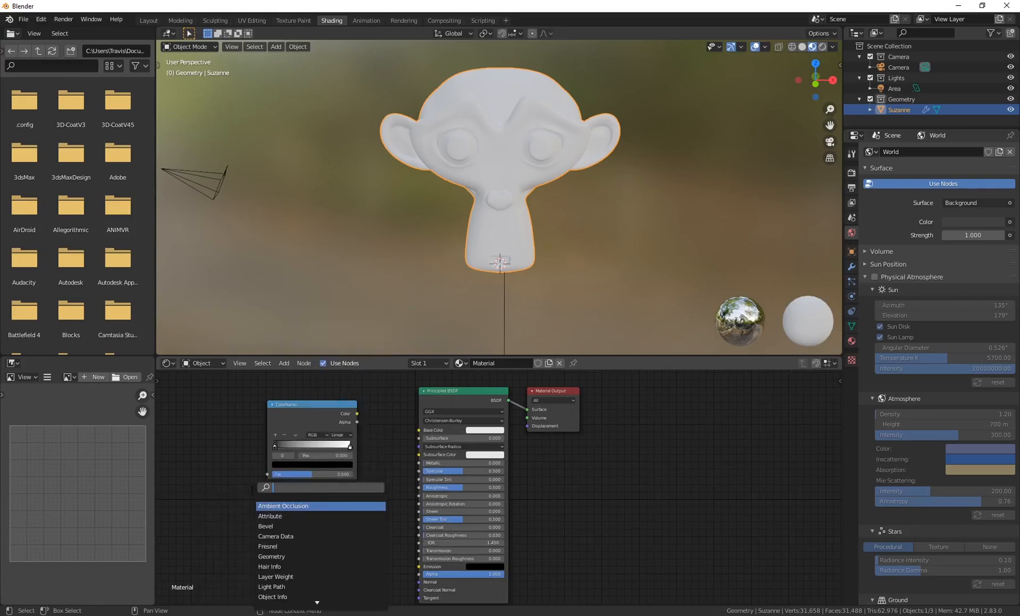
type("layer")
type("h")
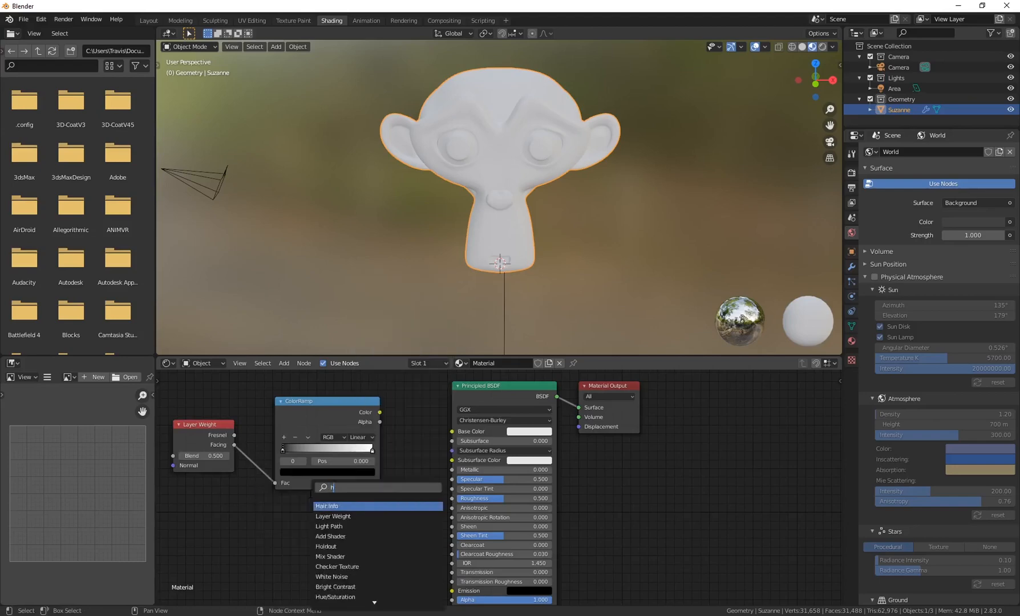
left_click(335, 595)
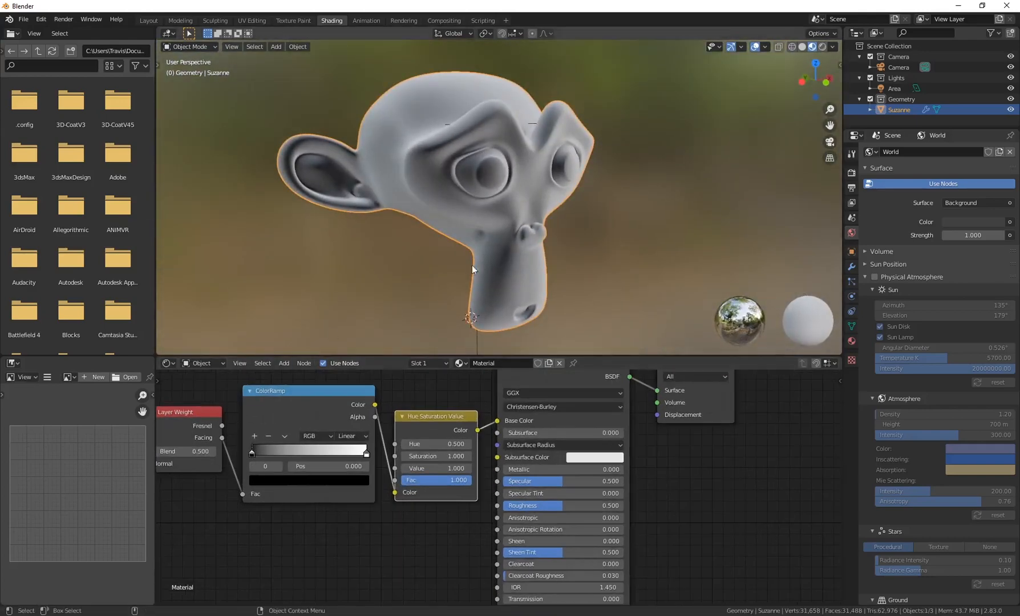
mouse_move(484, 144)
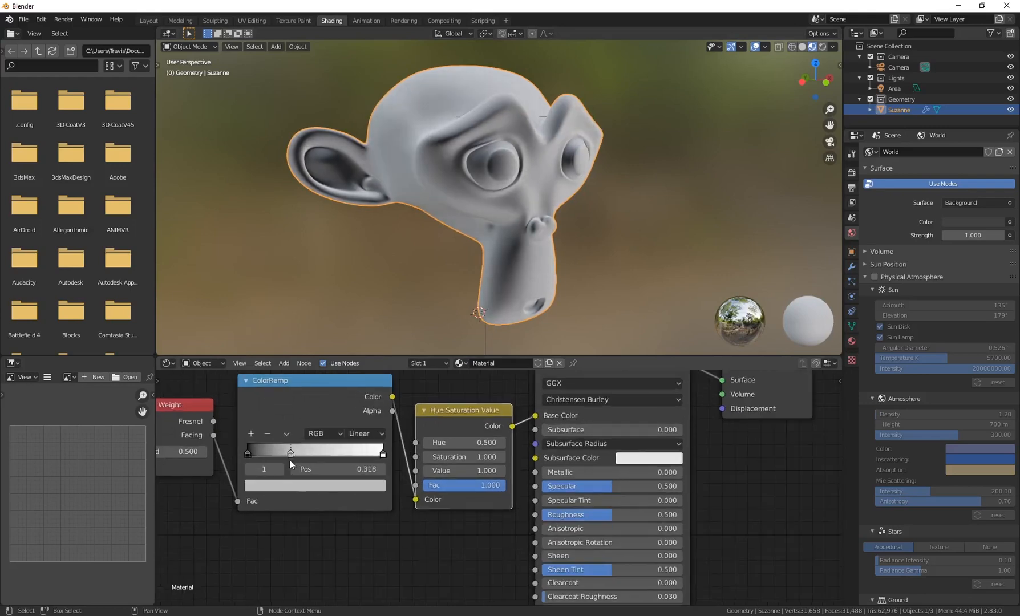
Make the ColorRamp an HSV rainbow, shift its hue and raise the Layer Weight blend.
left_click(313, 485)
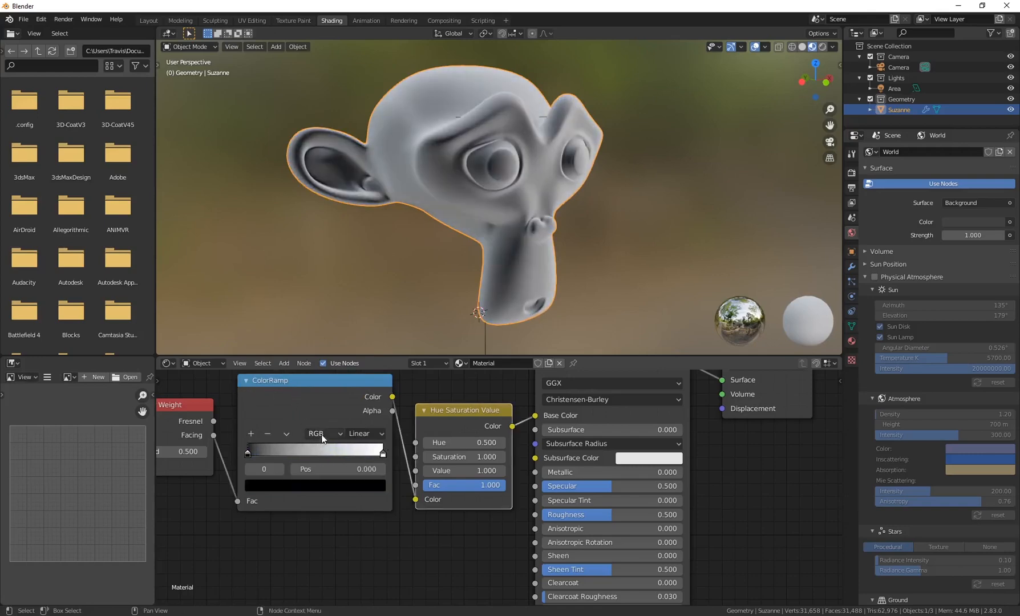
left_click(321, 433)
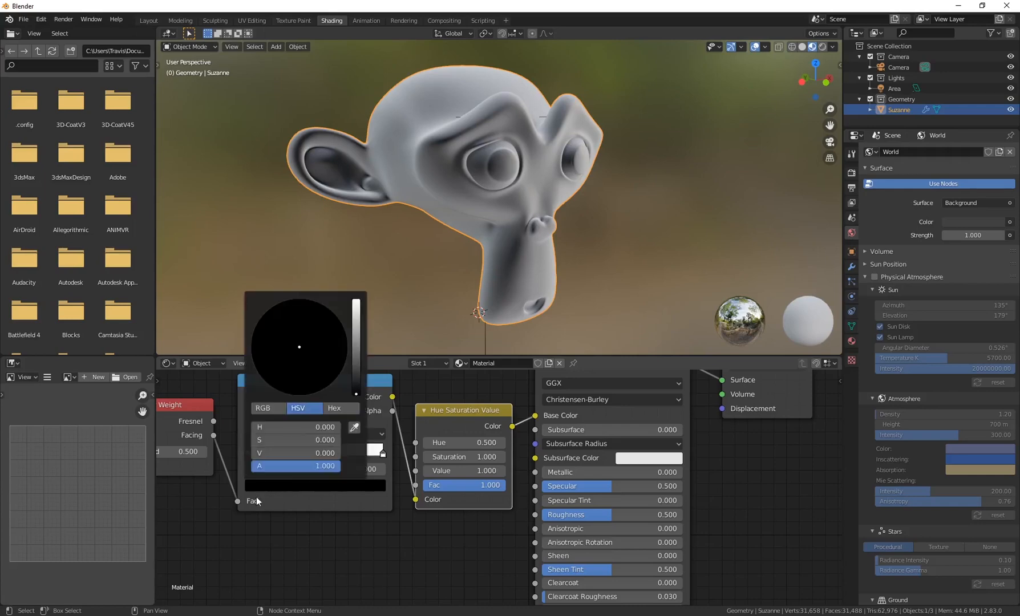
left_click(329, 370)
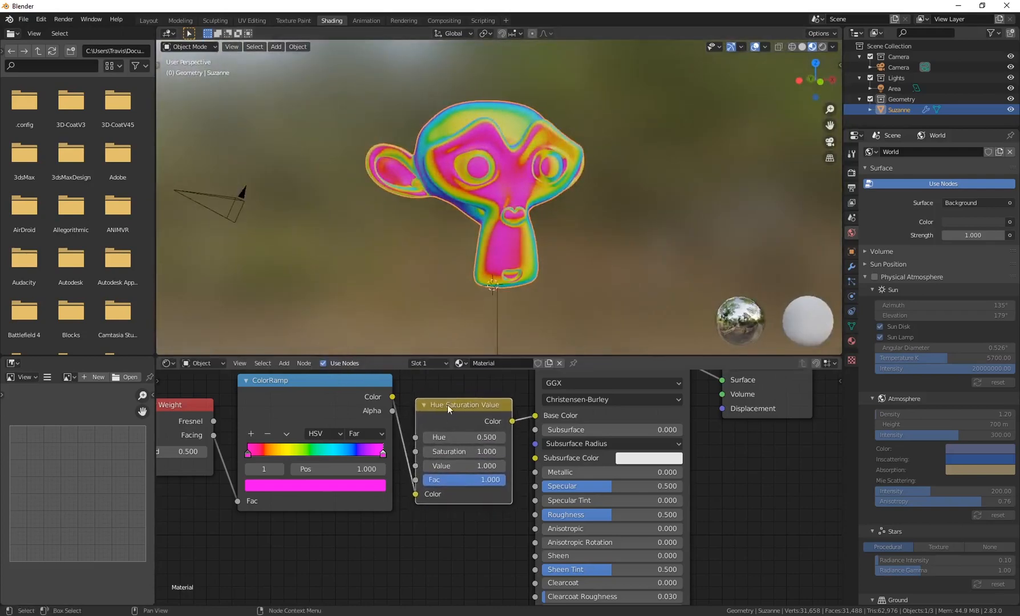
left_click_drag(484, 437, 502, 437)
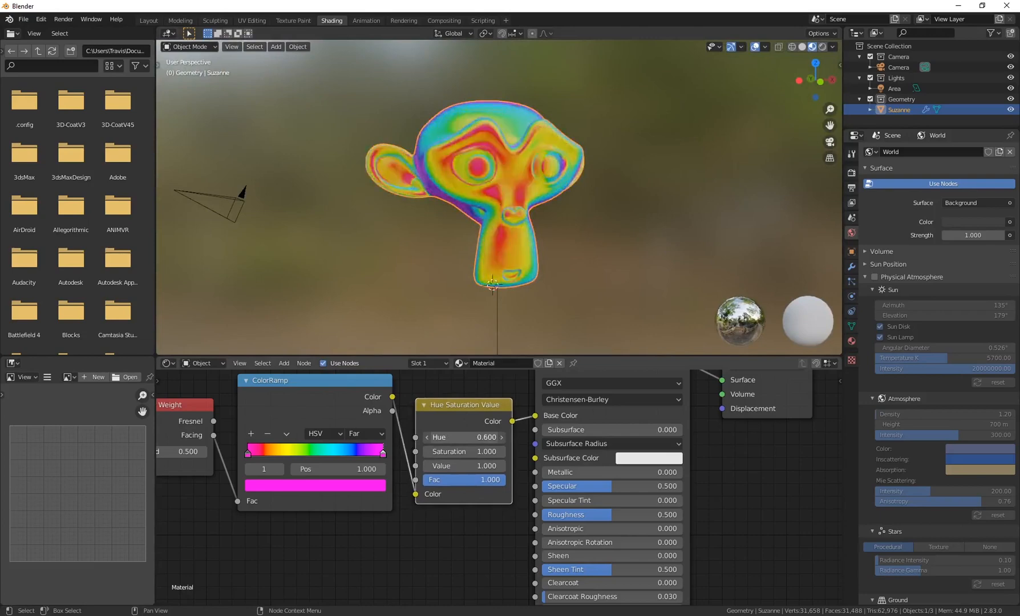
left_click(462, 437)
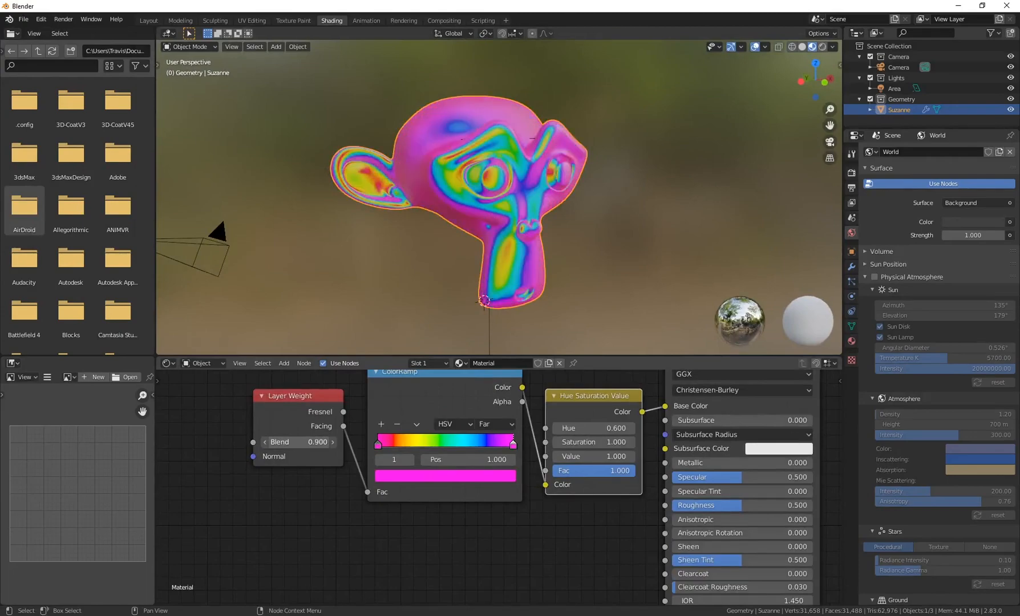
Lower the blend to 0.500, add a Voronoi Texture into the ramp factor and reduce its scale.
left_click_drag(488, 195, 473, 267)
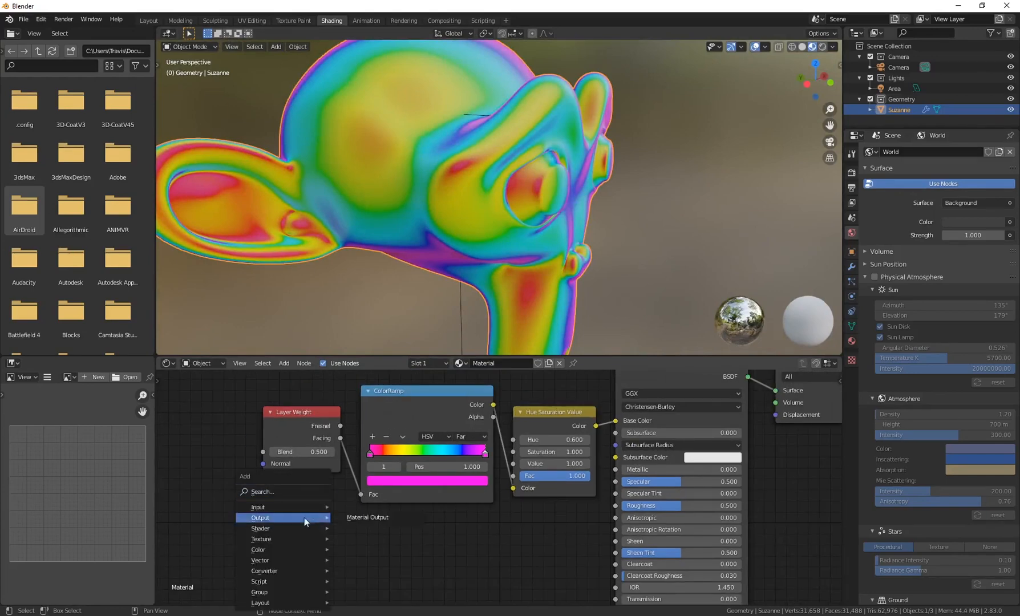
type("vor")
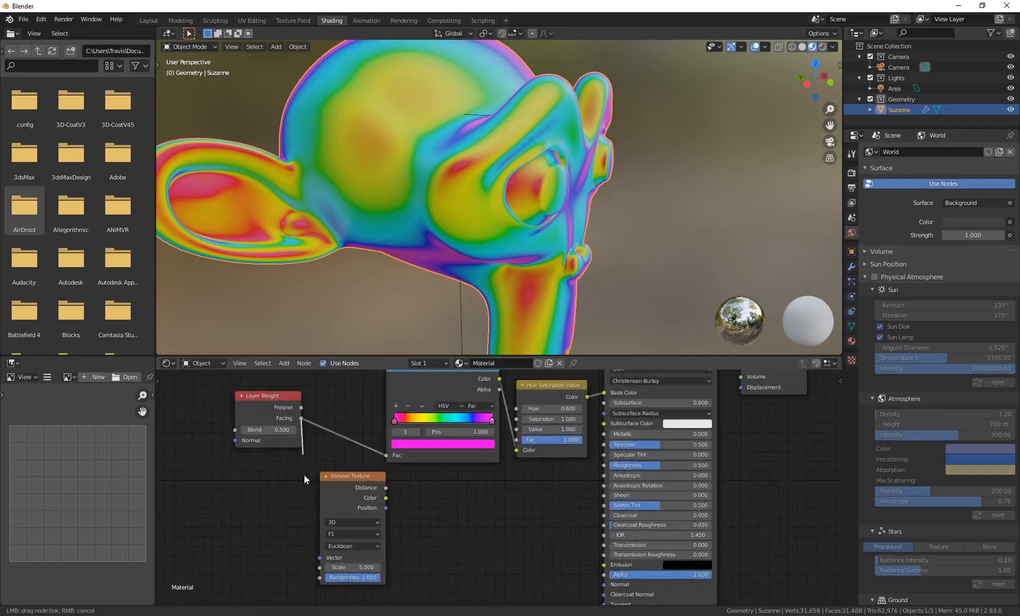
left_click_drag(351, 476, 337, 482)
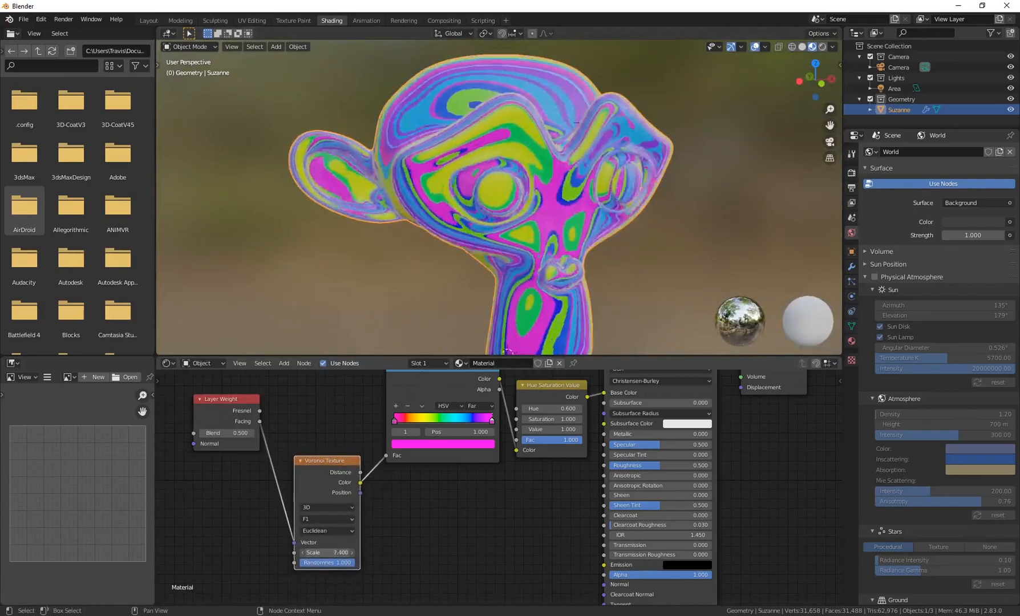
left_click_drag(318, 552, 337, 552)
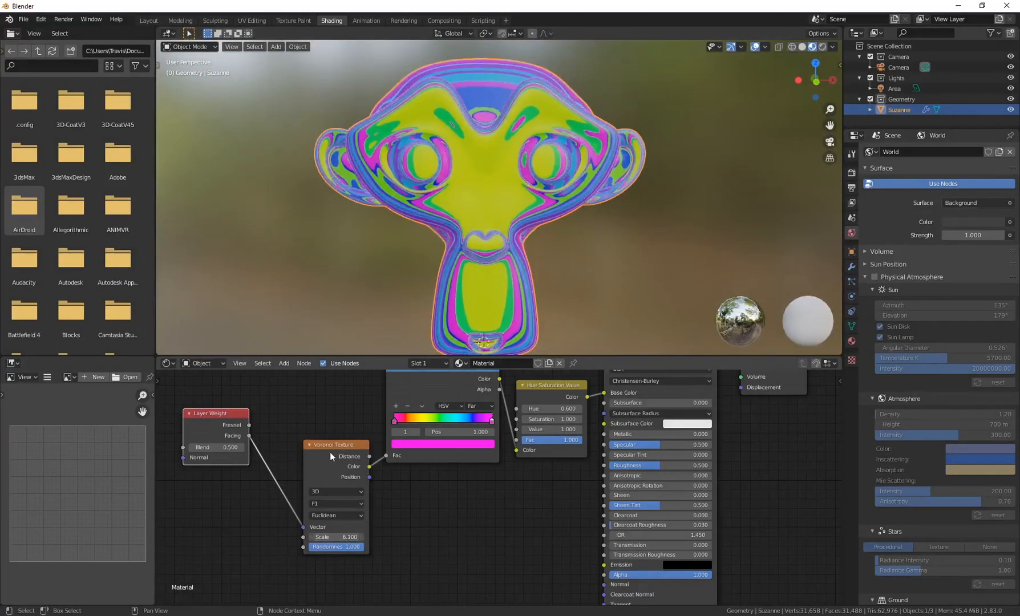
left_click(71, 313)
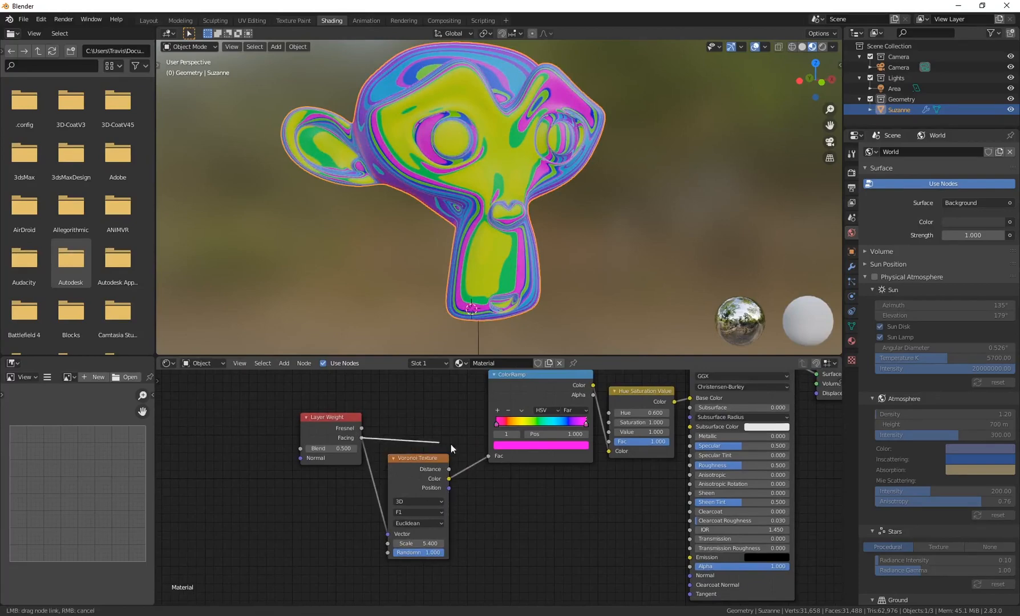
Feed Layer Weight Facing to the ramp, Voronoi colour to its normal, scale about 216.
left_click_drag(417, 457, 435, 478)
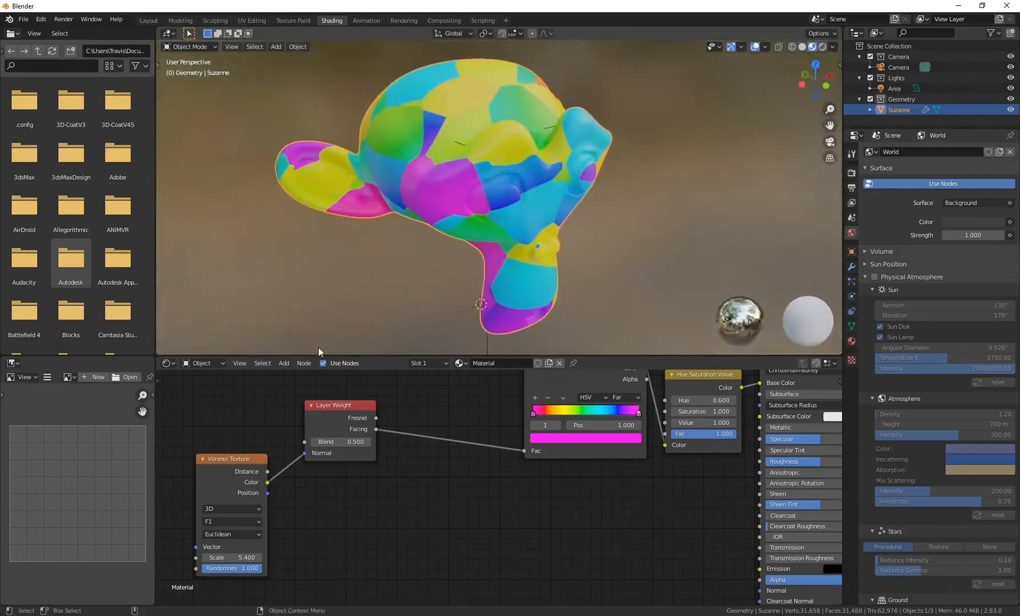
left_click_drag(230, 558, 256, 557)
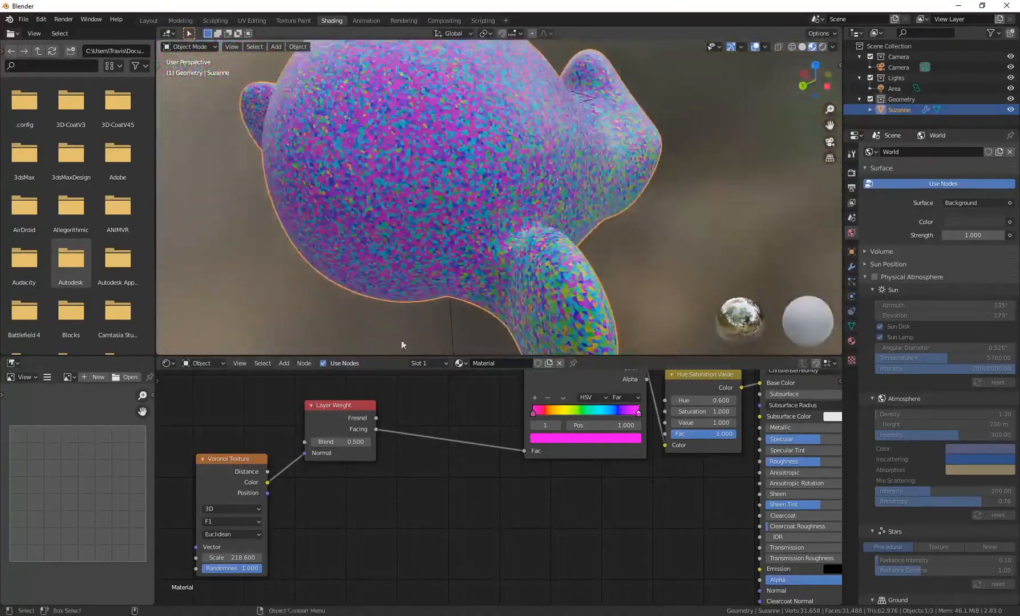
left_click_drag(243, 558, 221, 557)
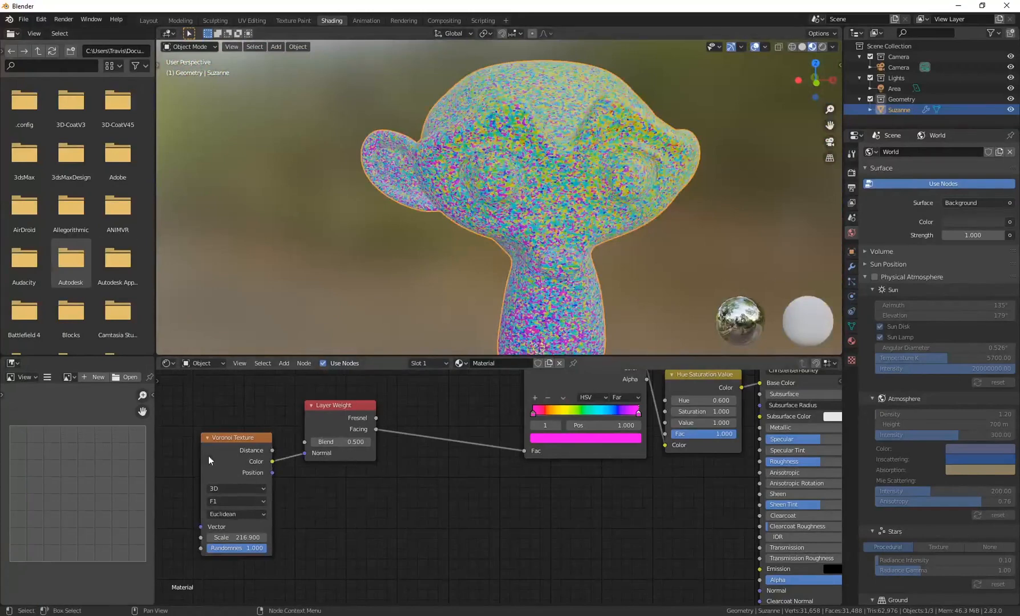
left_click_drag(236, 437, 206, 449)
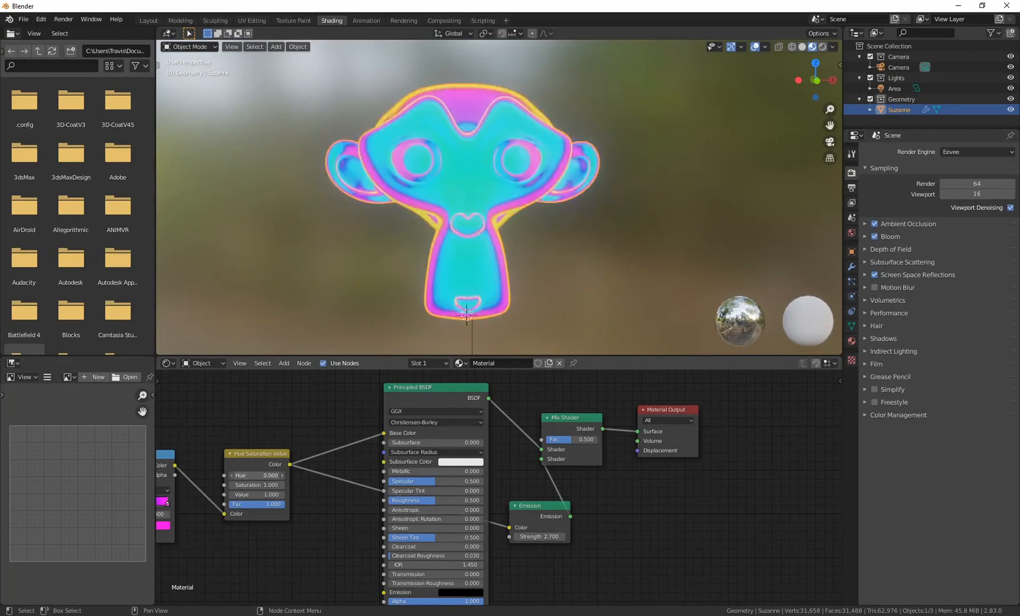
Return to the Layout workspace with the emission mix and bloom in place.
left_click(259, 475)
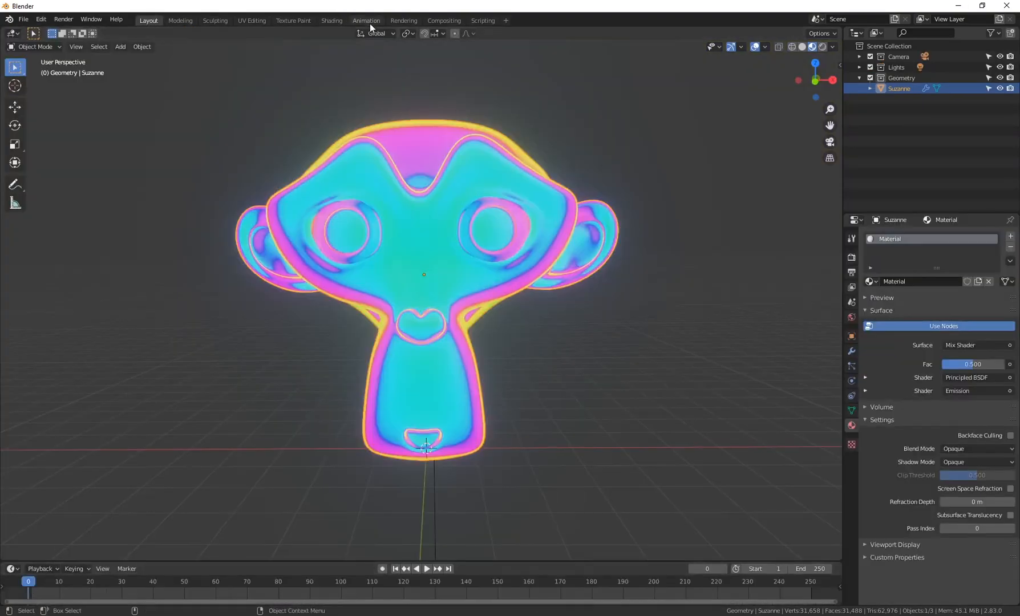
At frame 100, insert a keyframe on the Hue value of the HSV node.
left_click(331, 20)
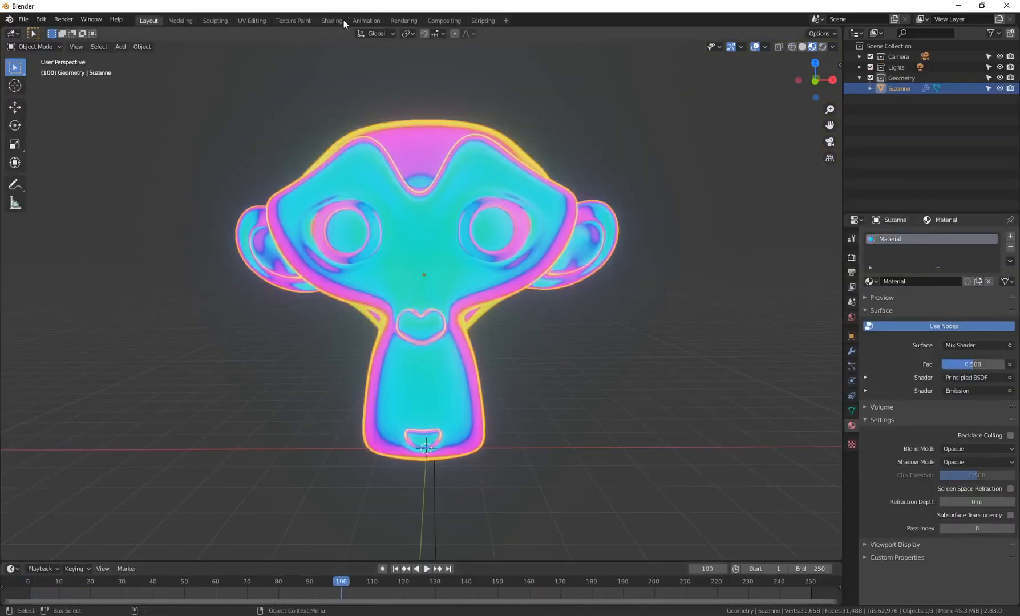
left_click(332, 20)
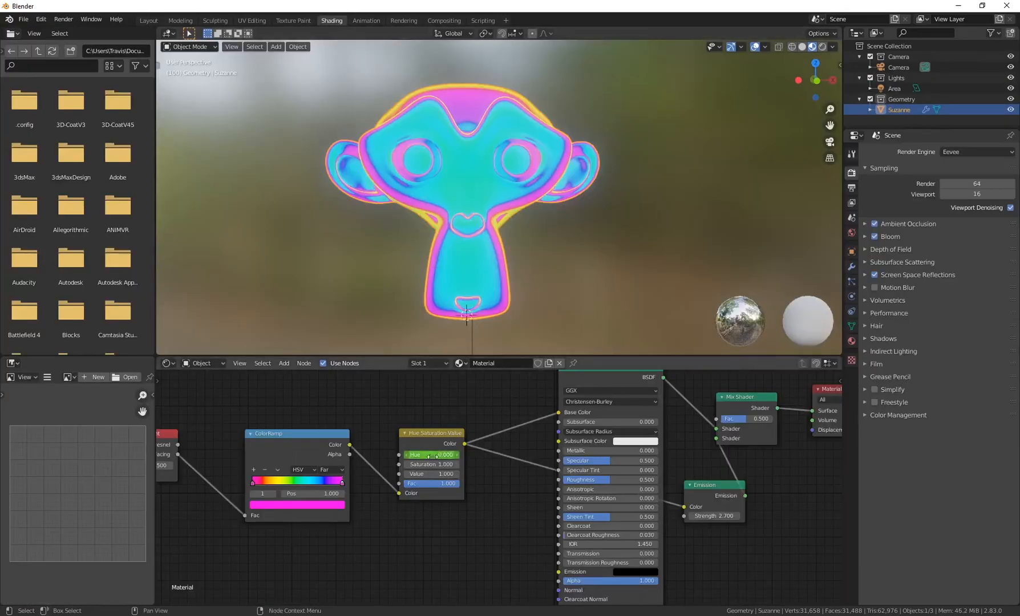
right_click(430, 454)
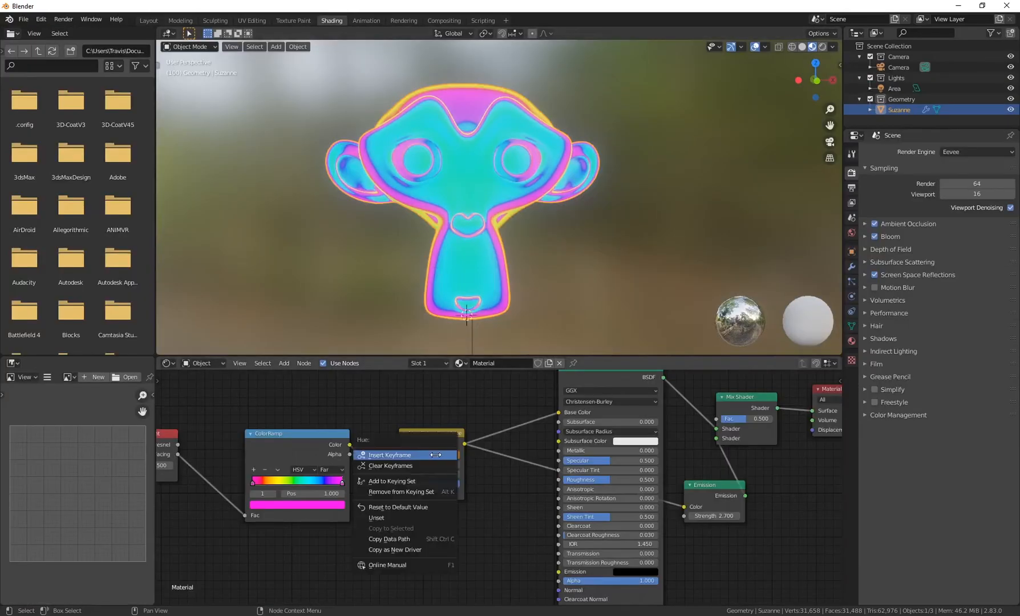
left_click(147, 20)
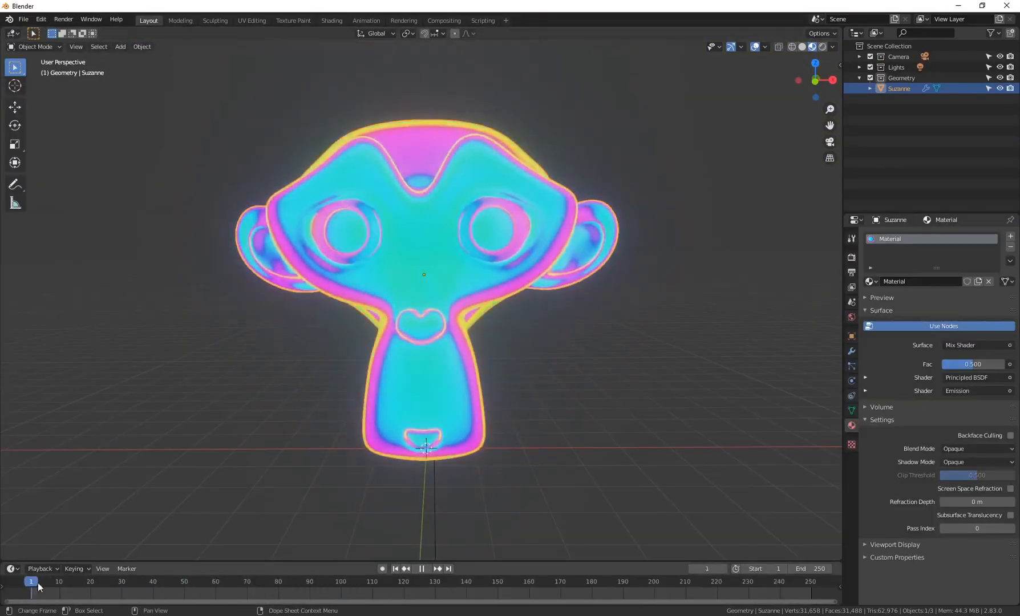
End the animation at frame 100 and play back the shifting hue.
left_click(394, 567)
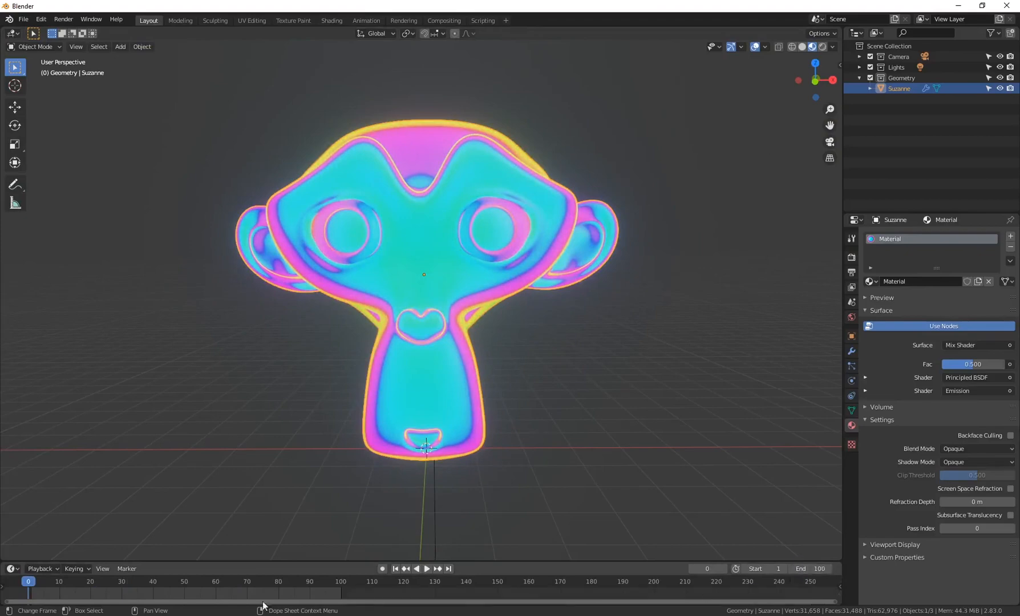
left_click(425, 568)
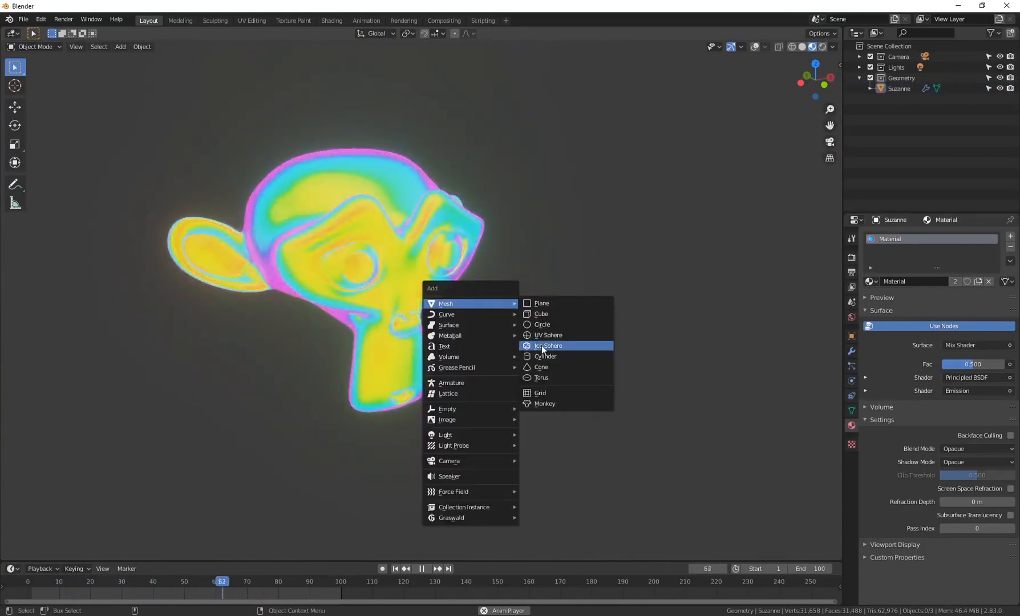
Add an icosphere beside the head sharing the rainbow material, back in Shading.
left_click(547, 346)
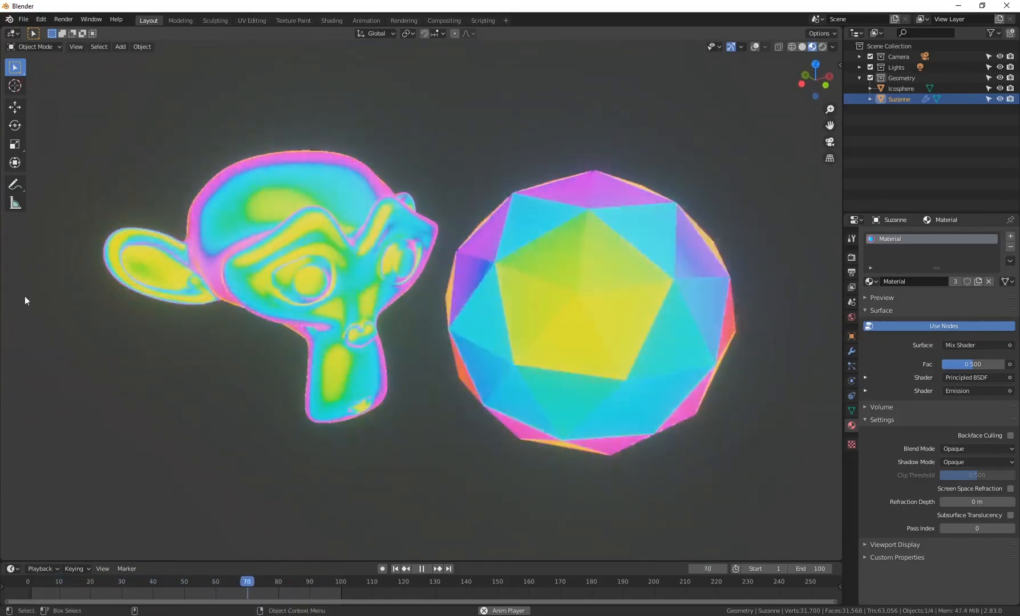
left_click(331, 21)
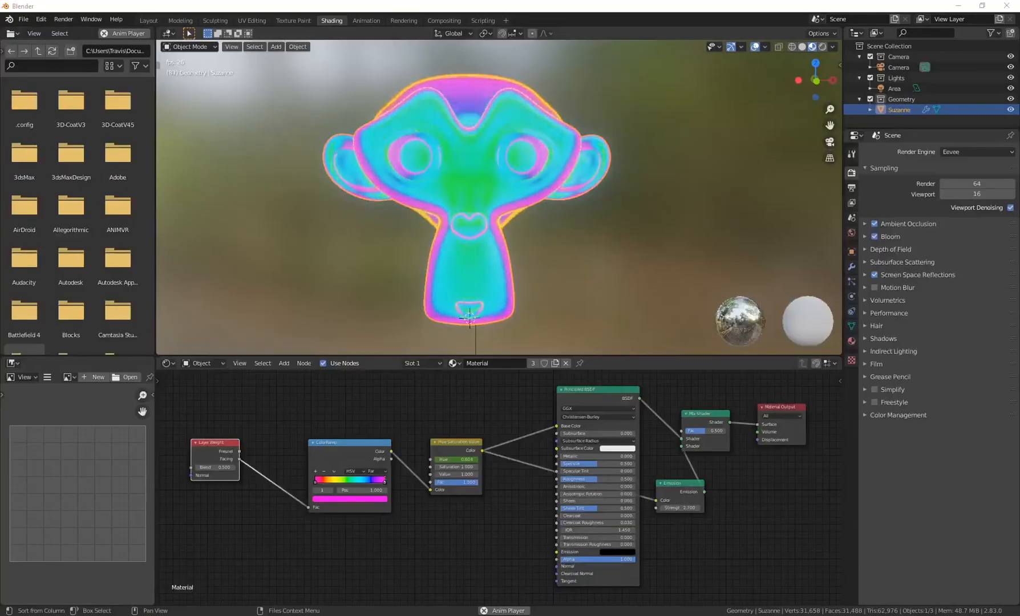